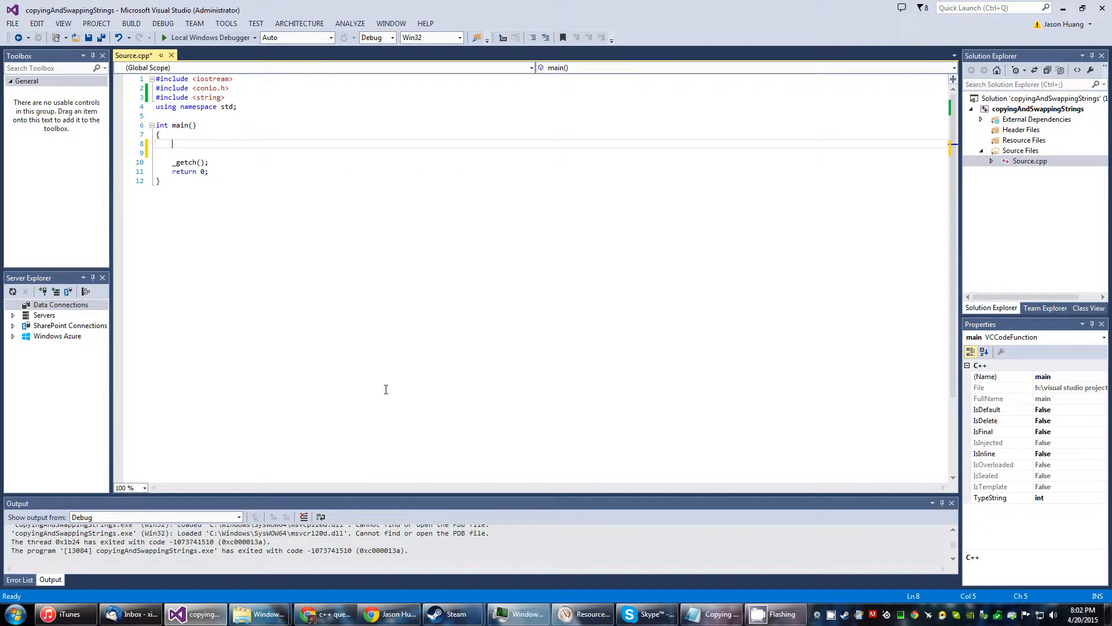
{"action": "mouse_move", "coordinate": [257, 282]}
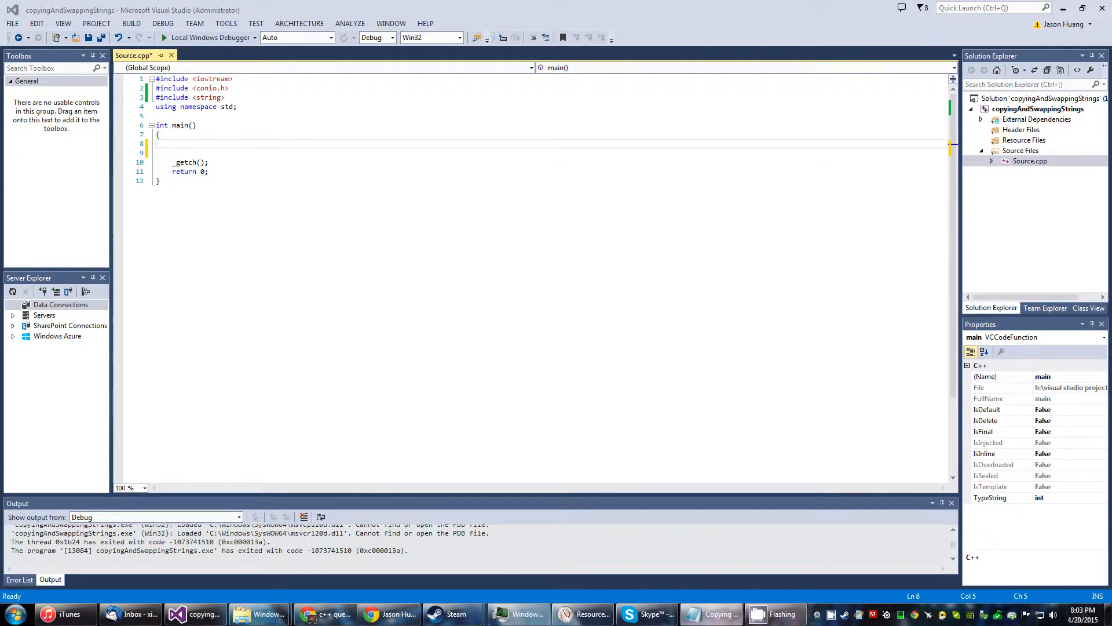
- Paste the declarations of front, back and text holding "Always laugh when you can. It's cheap medicine."
{"action": "right_click", "coordinate": [194, 150]}
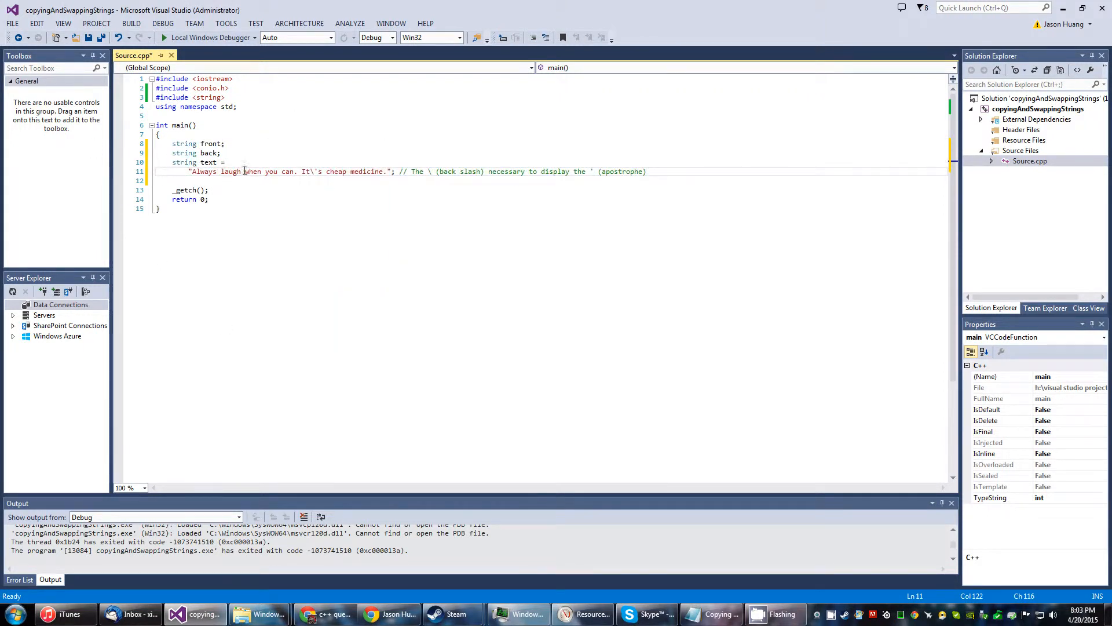
{"action": "left_click", "coordinate": [644, 171]}
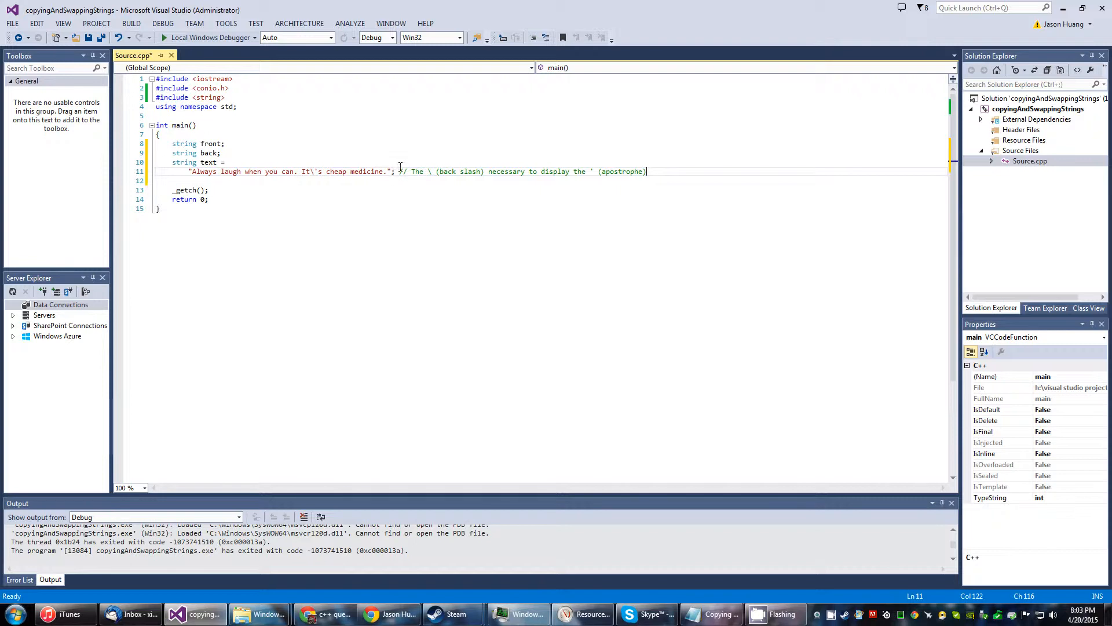
{"action": "mouse_move", "coordinate": [457, 185]}
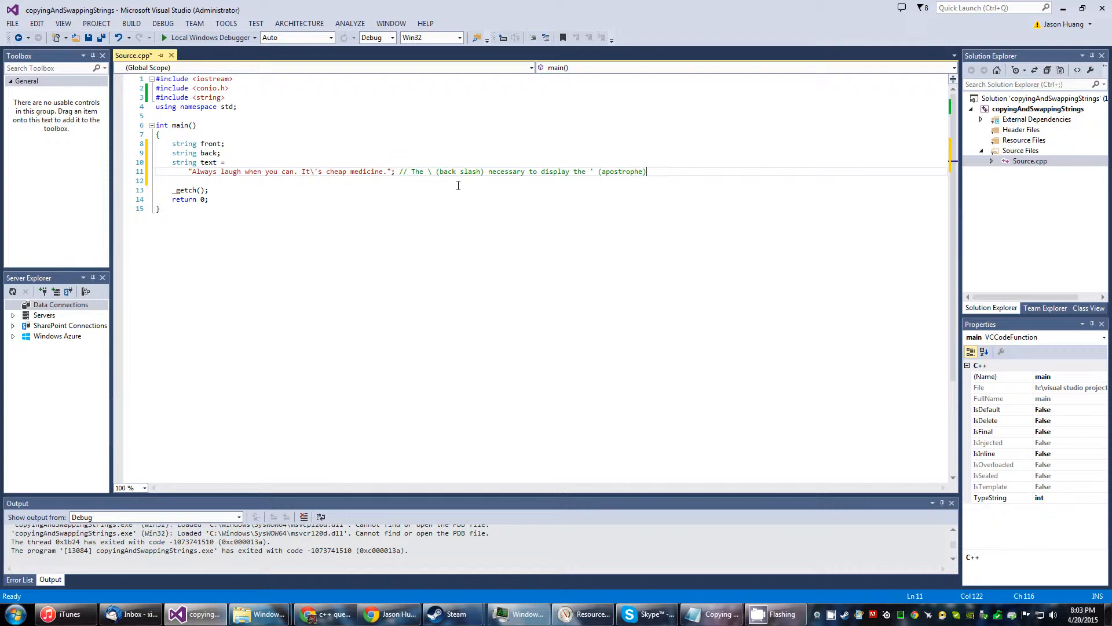
{"action": "mouse_move", "coordinate": [599, 173]}
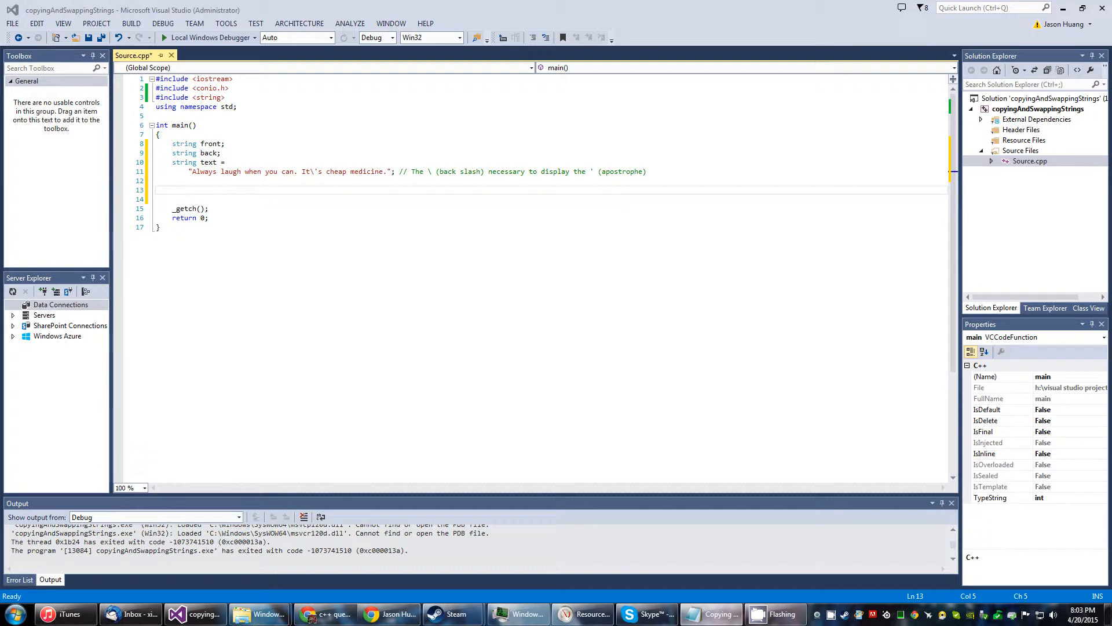
- Paste front.assign(text); and add cout << endl << "Front: " << front << endl; below it
{"action": "right_click", "coordinate": [188, 191]}
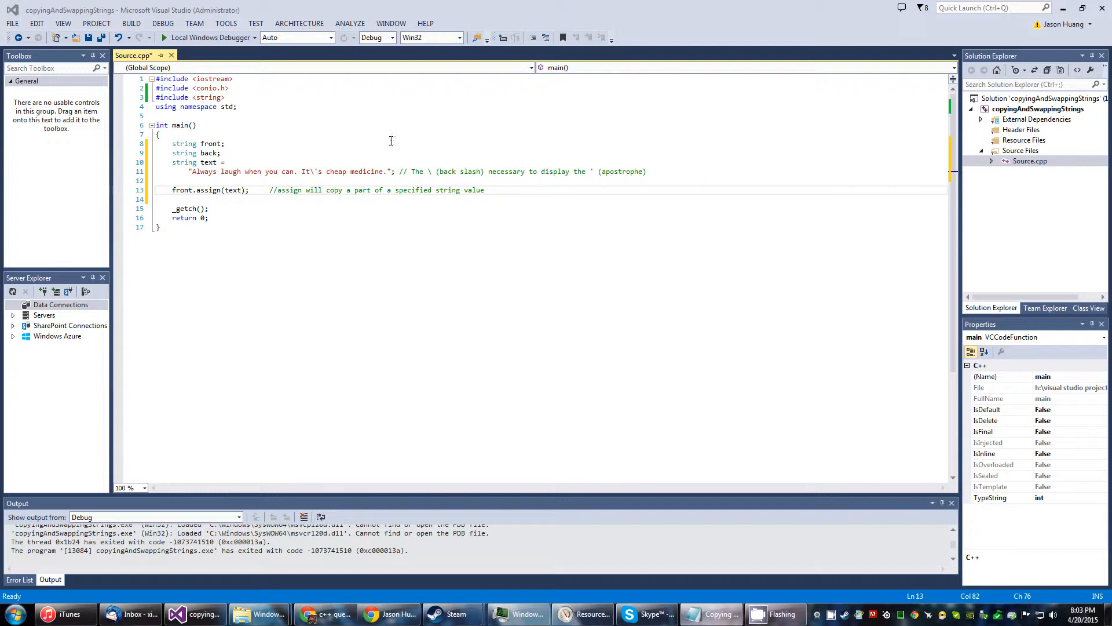
{"action": "mouse_move", "coordinate": [456, 169]}
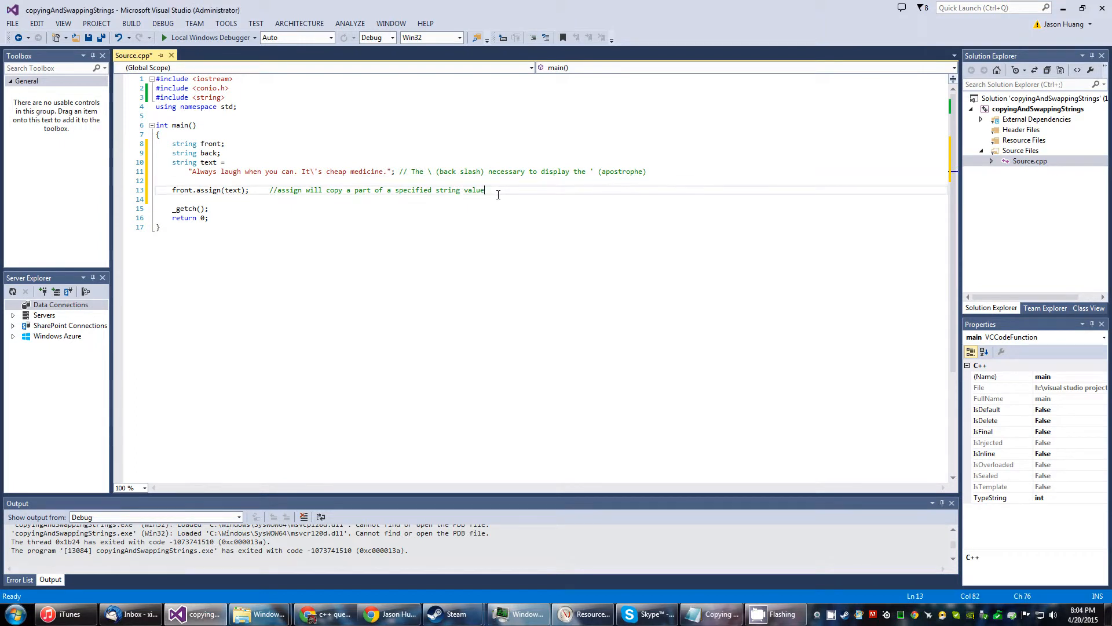
{"action": "key", "text": "Return"}
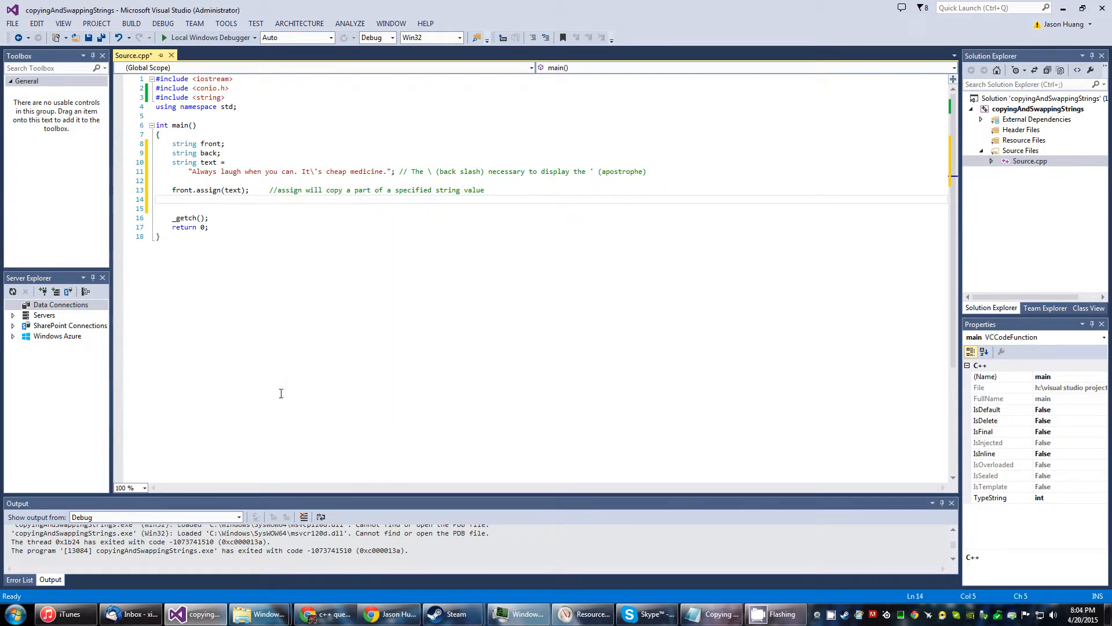
{"action": "type", "text": "cout << endl << \"Front: \" << front << endl;"}
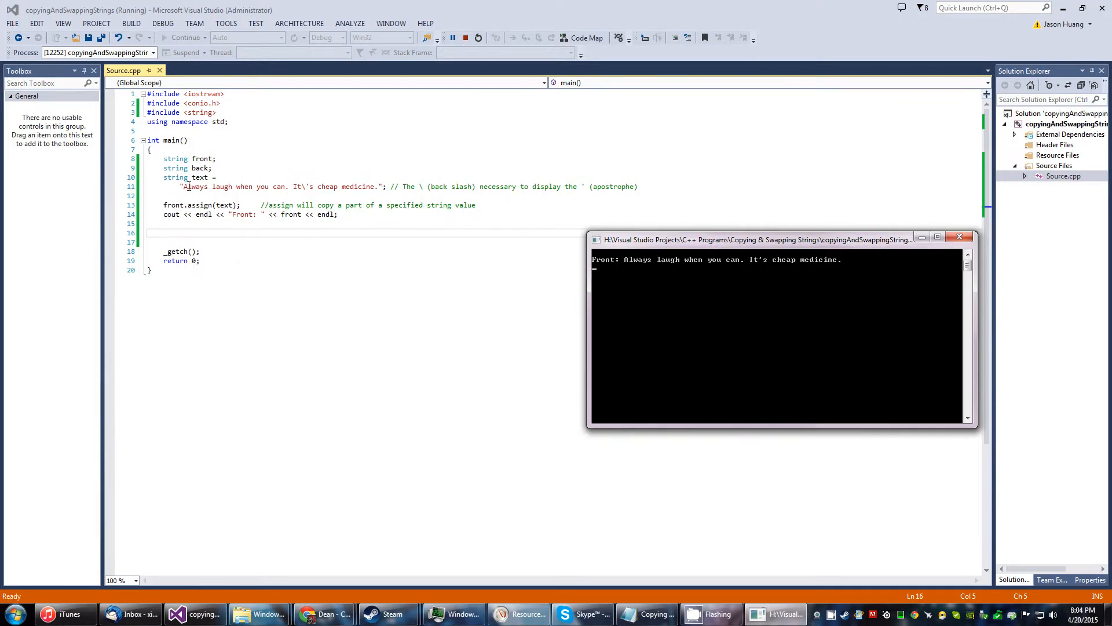
{"action": "mouse_move", "coordinate": [300, 235]}
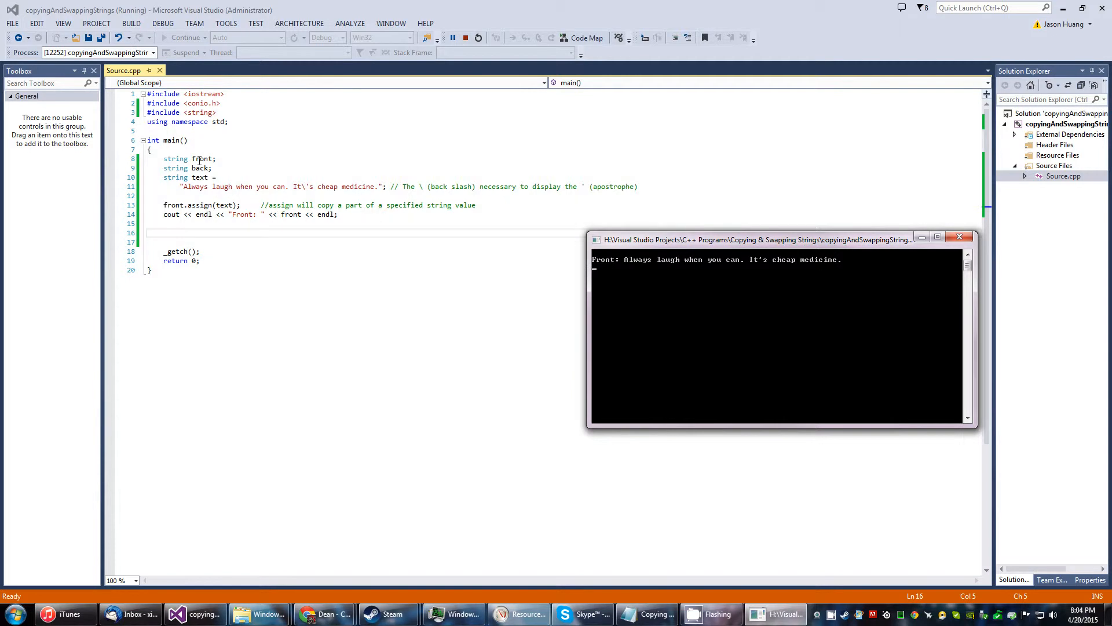
{"action": "mouse_move", "coordinate": [796, 260]}
{"action": "type", "text": "front.assign(text, 0, 27); //Will assign only the first 27 characters"}
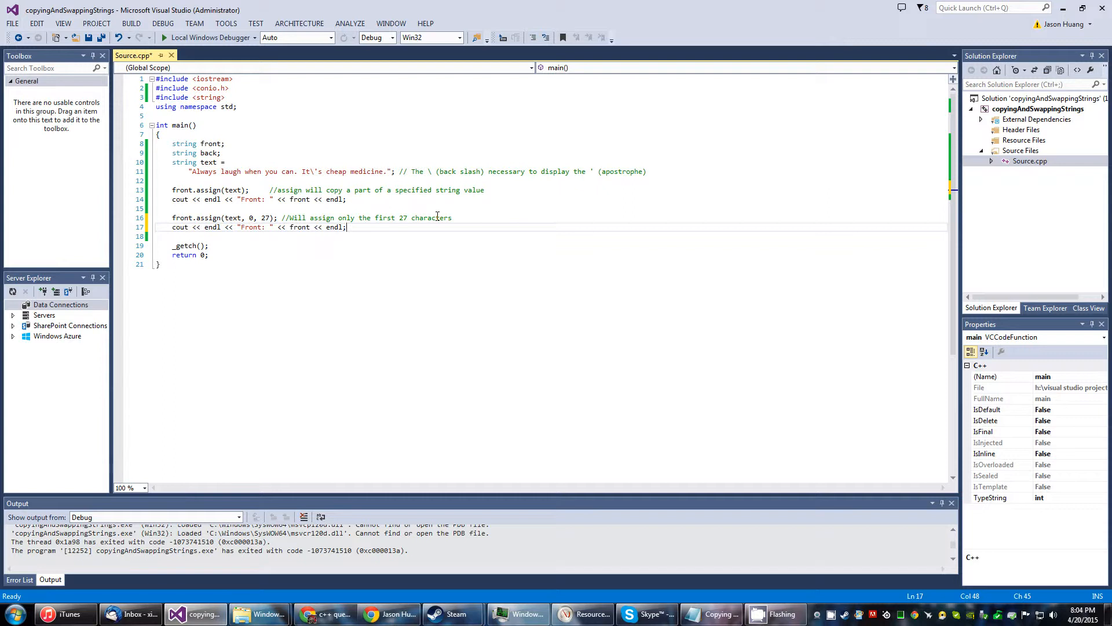
{"action": "mouse_move", "coordinate": [120, 90]}
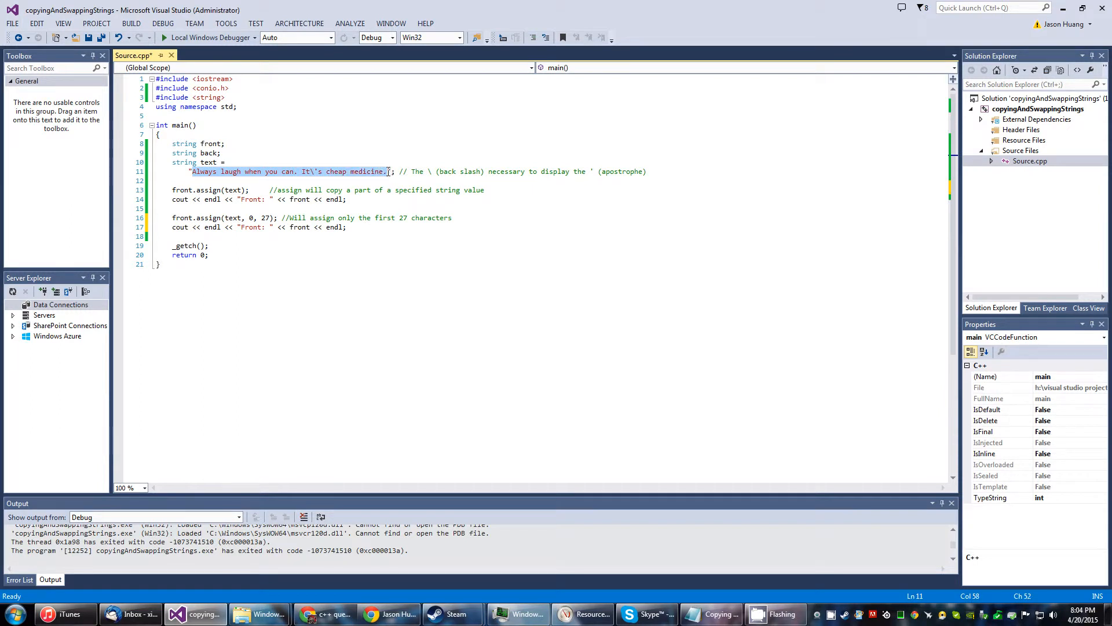
- Run the program with Local Windows Debugger to check front.assign(text, 0, 27) output
{"action": "left_click", "coordinate": [301, 172]}
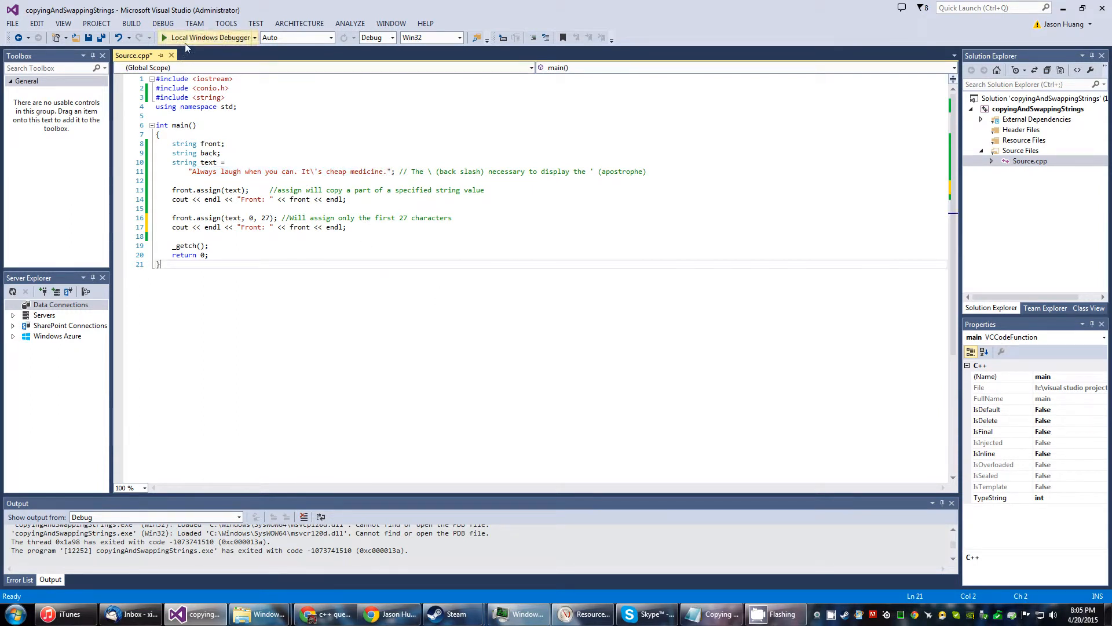
{"action": "left_click", "coordinate": [206, 37]}
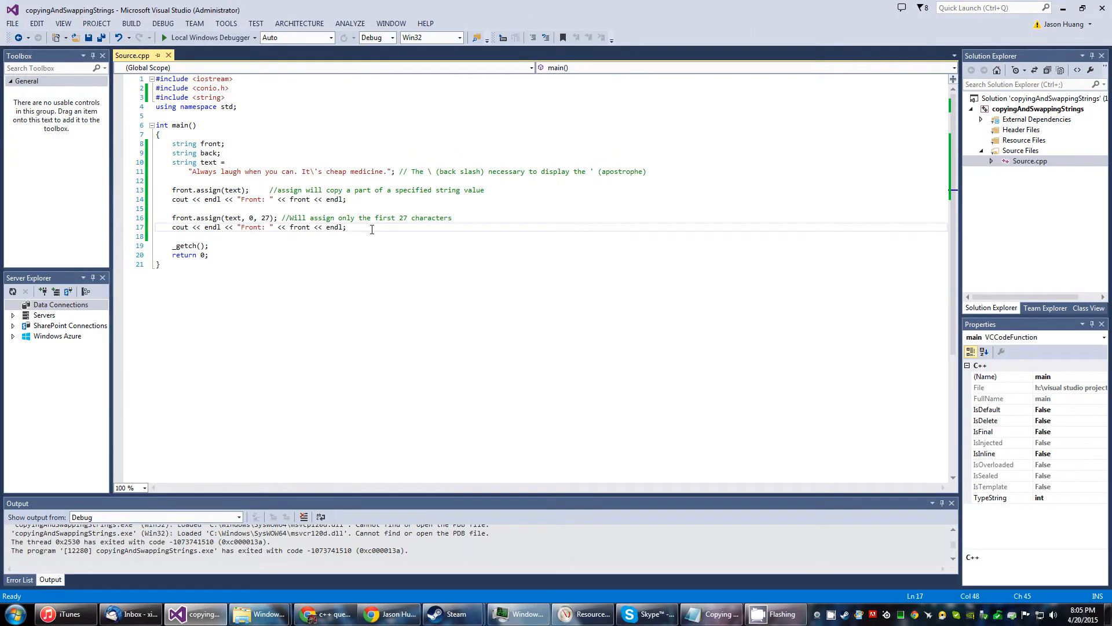
- Start the line for back.assign(text, 27, text.size()); below the second assign
{"action": "key", "text": "enter"}
{"action": "type", "text": "back.assign(text, 27, text.size()); //Will only assign the part starting at character 27 to last."}
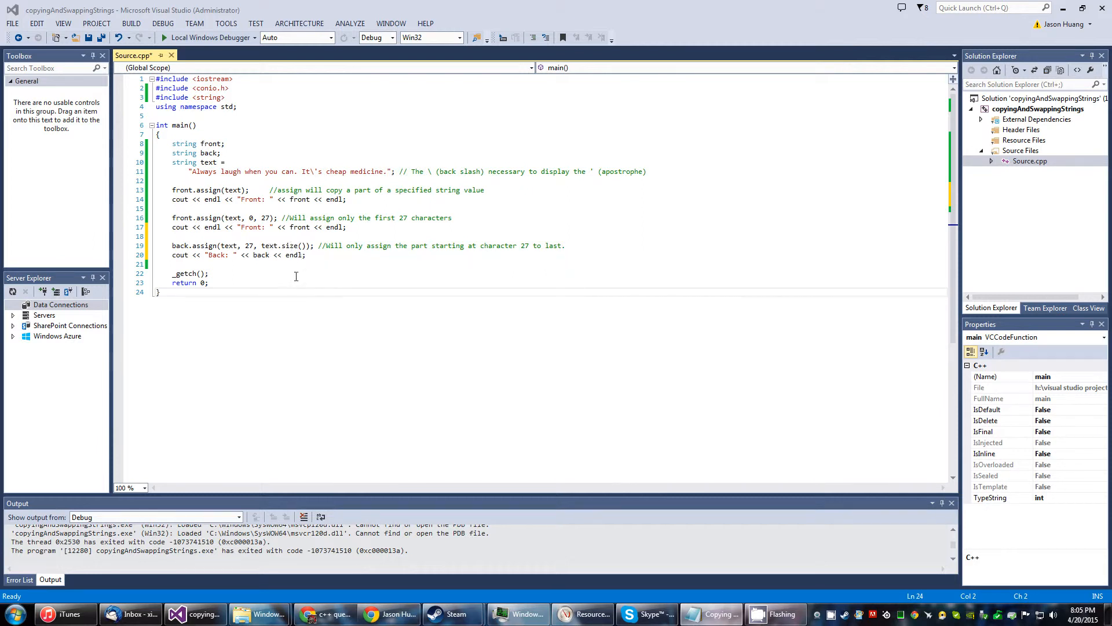
{"action": "mouse_move", "coordinate": [328, 274]}
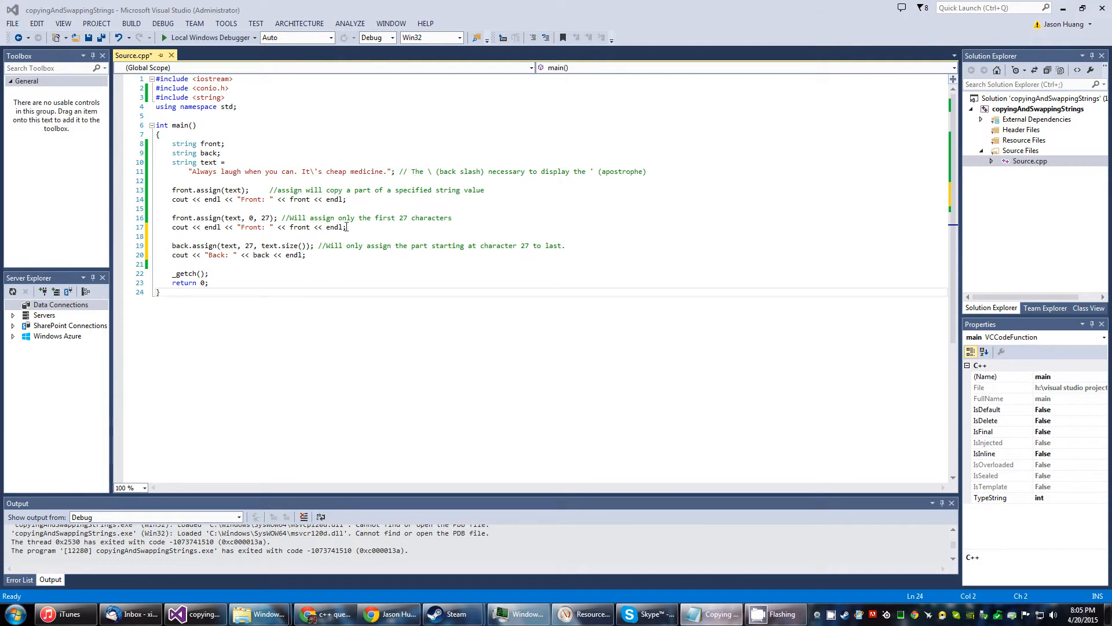
{"action": "mouse_move", "coordinate": [347, 263]}
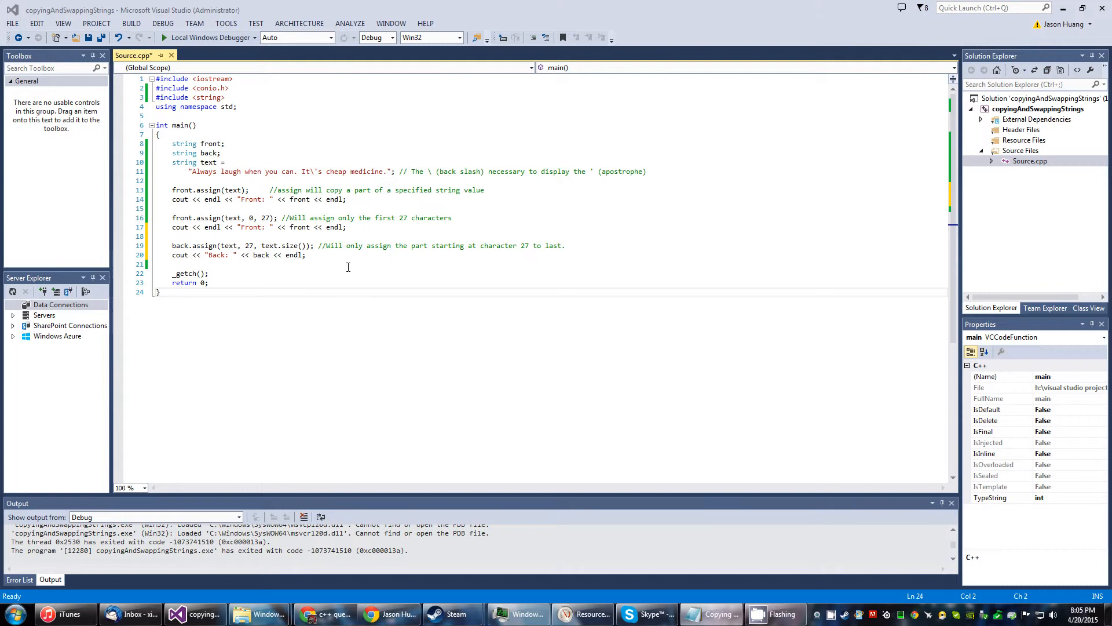
{"action": "mouse_move", "coordinate": [397, 153]}
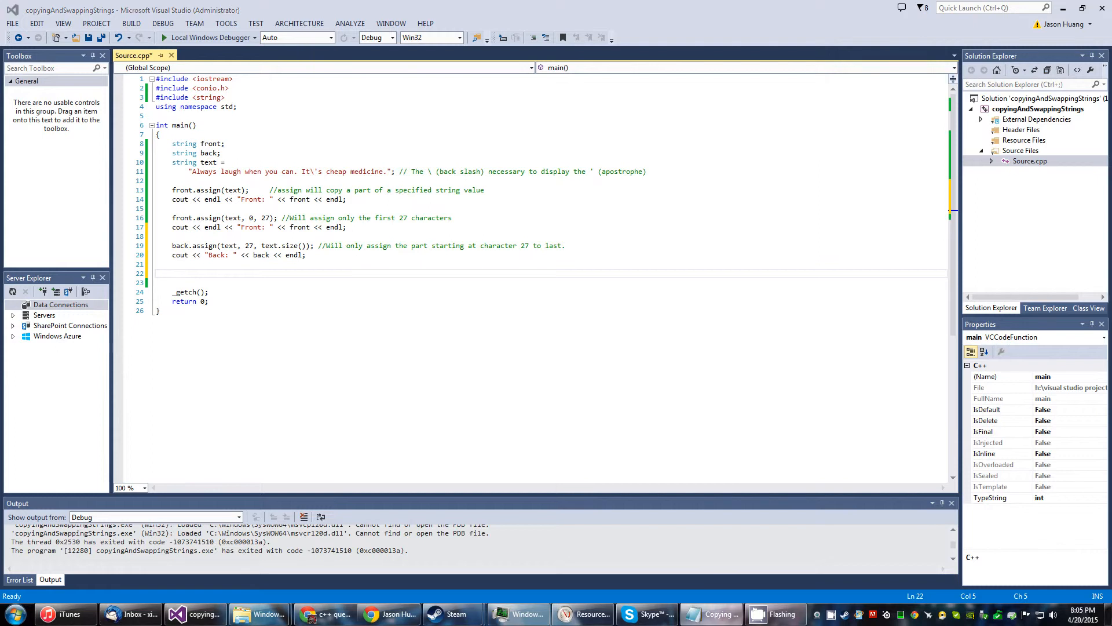
{"action": "mouse_move", "coordinate": [911, 199]}
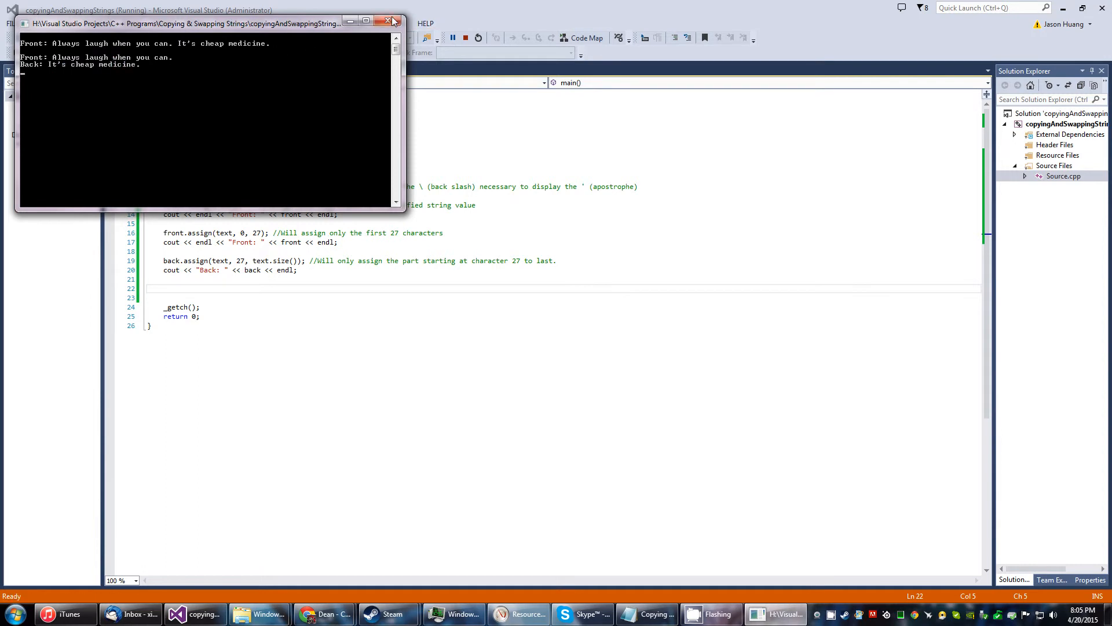
{"action": "mouse_move", "coordinate": [390, 21]}
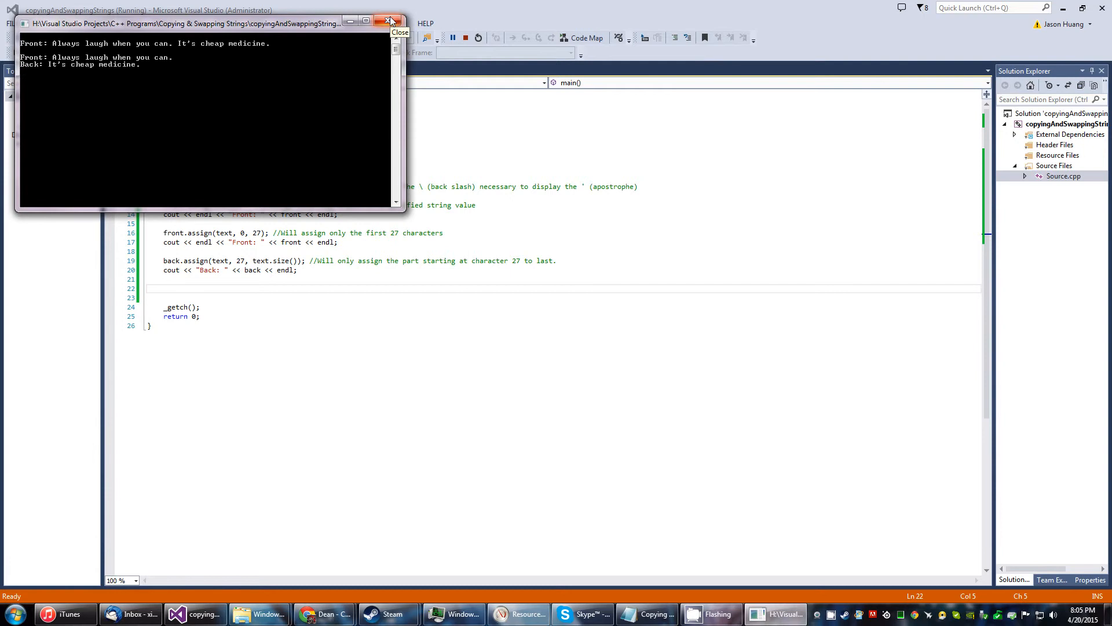
- Close the console after reading Front: Always laugh when you can. and Back: It's cheap medicine
{"action": "left_click", "coordinate": [390, 21]}
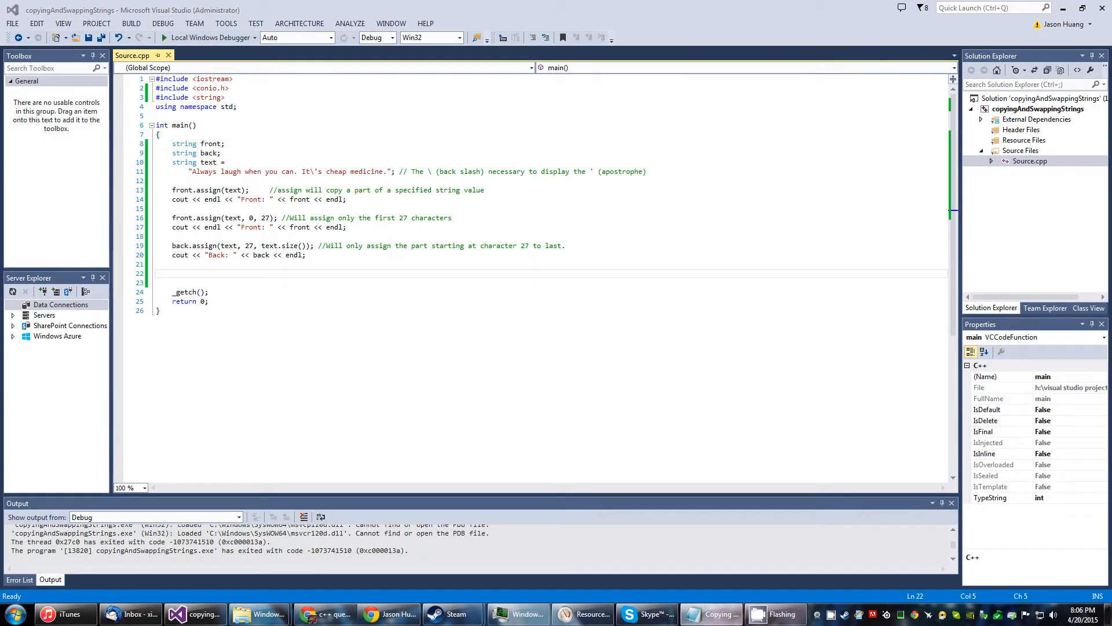
- Paste back.swap(front); with two cout lines and rerun, showing Front and Back exchanged
{"action": "right_click", "coordinate": [174, 292]}
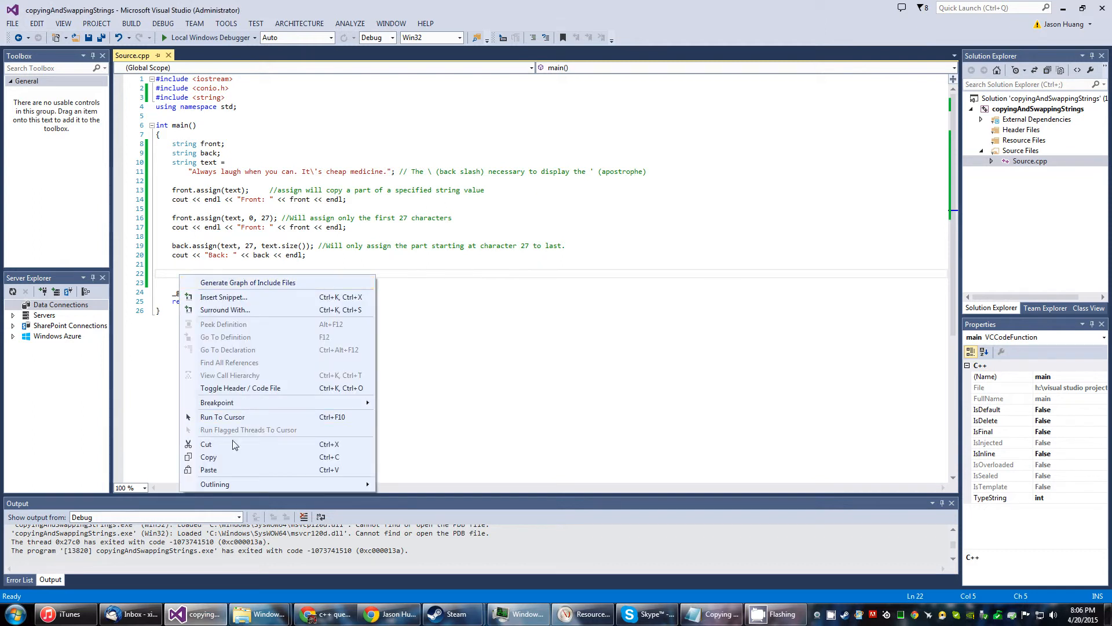
{"action": "left_click", "coordinate": [209, 469]}
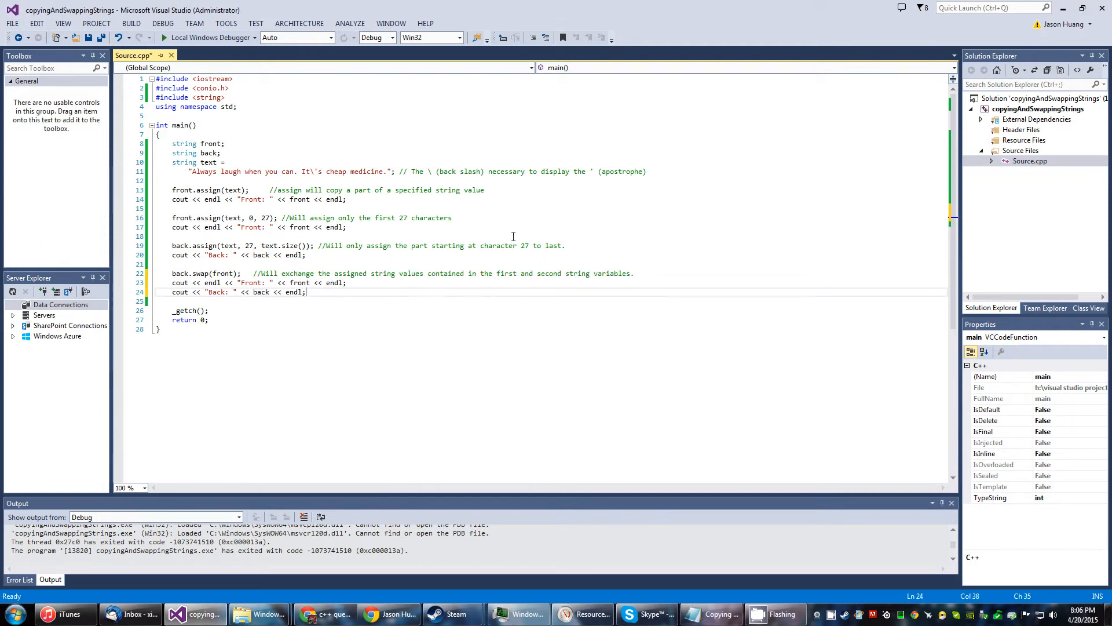
{"action": "mouse_move", "coordinate": [182, 292]}
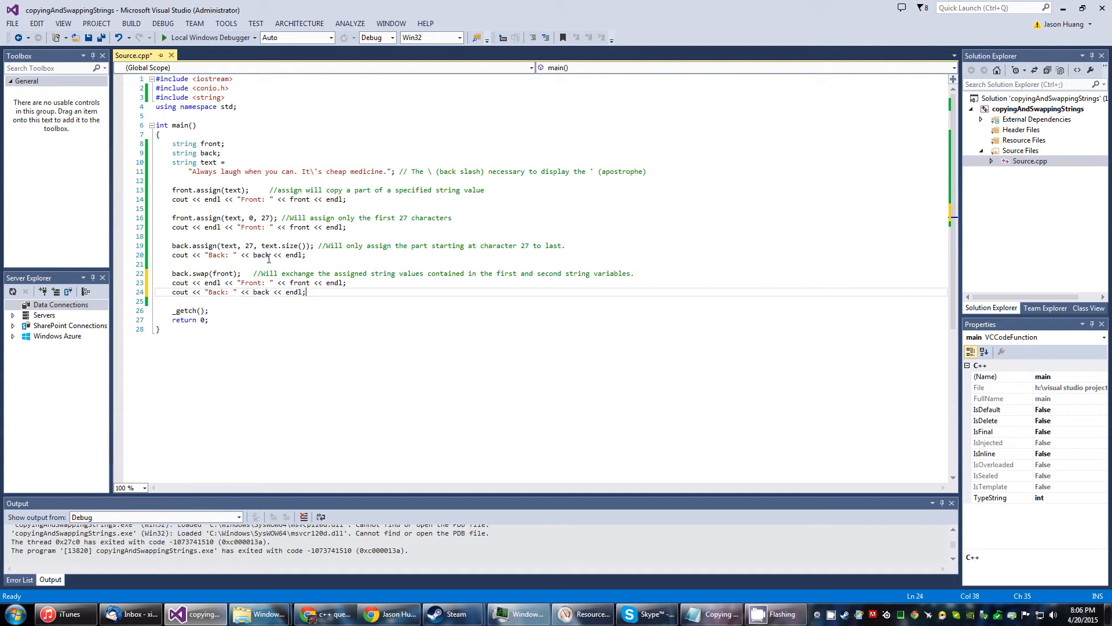
{"action": "mouse_move", "coordinate": [291, 236]}
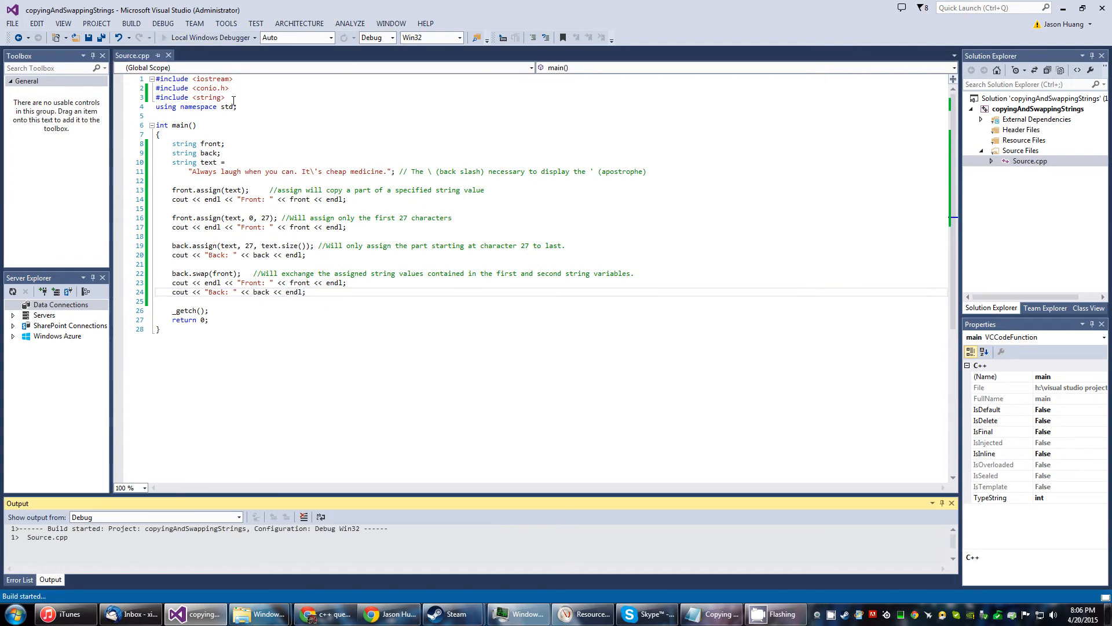
{"action": "key", "text": "F5"}
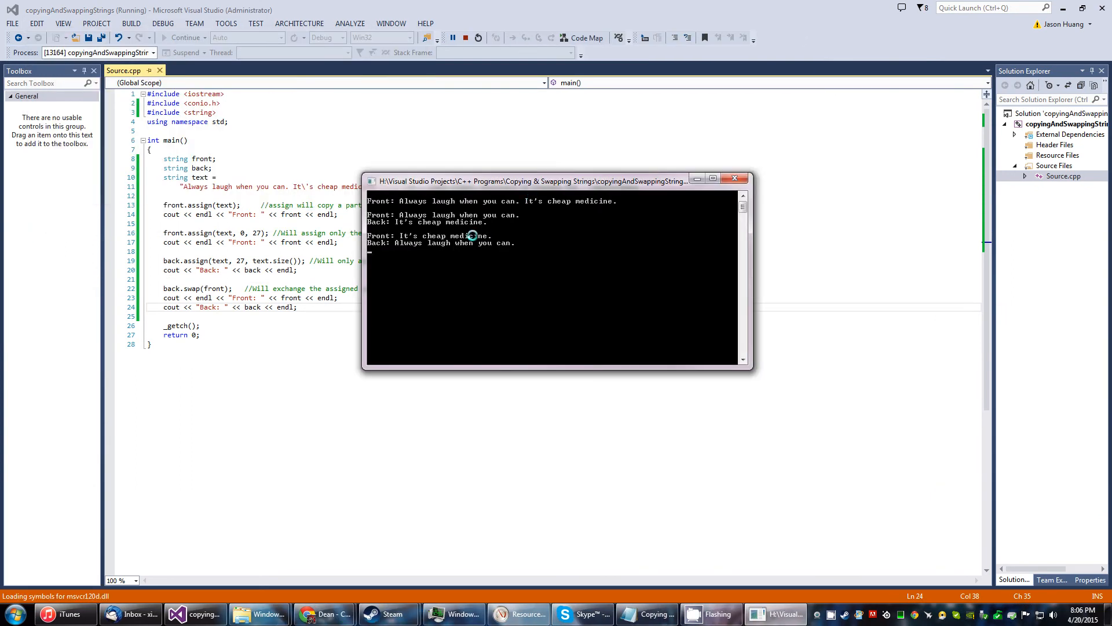